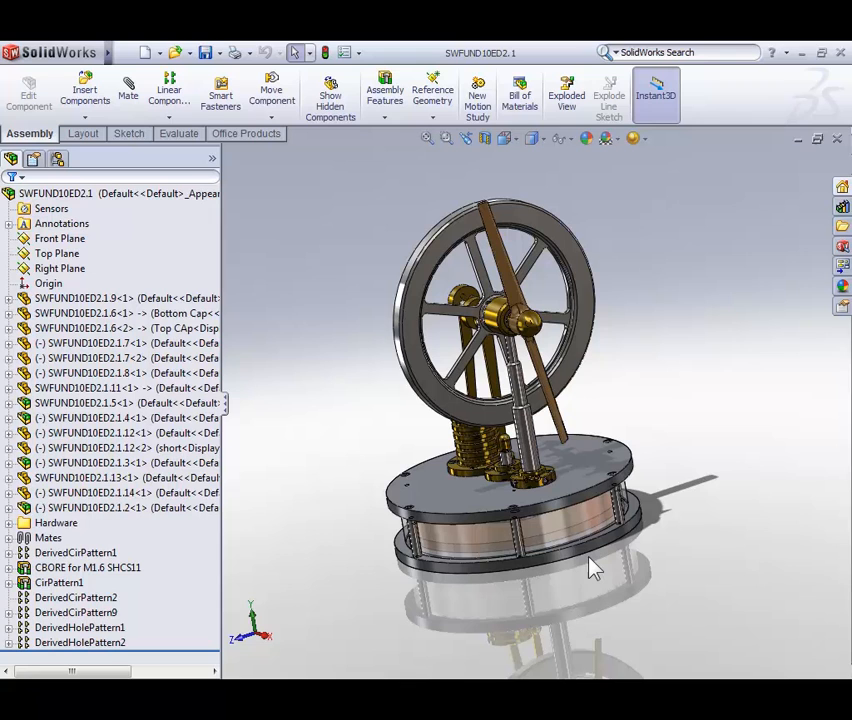
{"action": "mouse_move", "coordinate": [624, 378]}
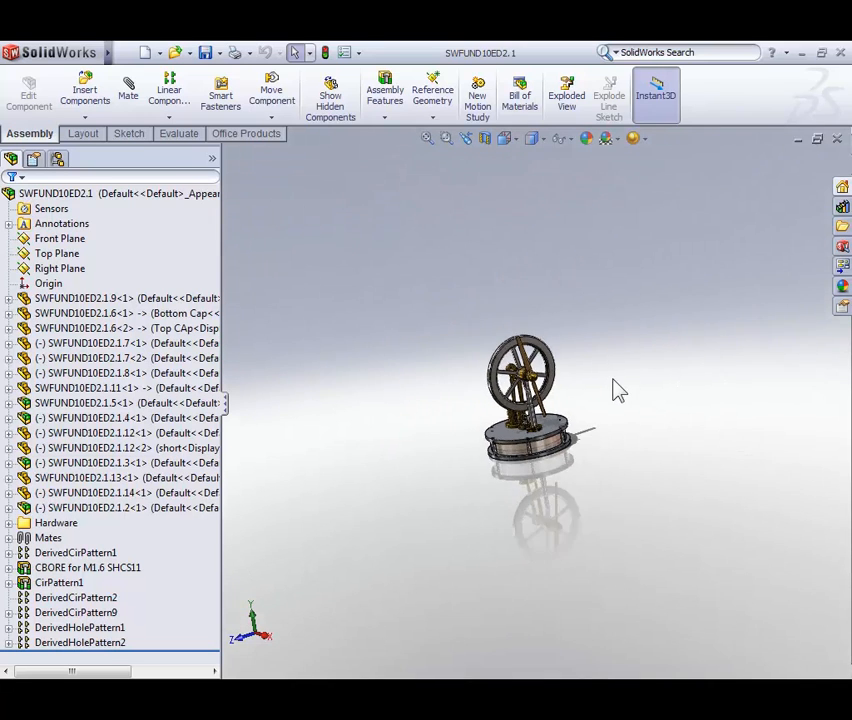
Zoom in on the Stirling engine assembly and turn it to a closer angled view.
{"action": "scroll", "scroll_direction": "down", "scroll_amount": 3}
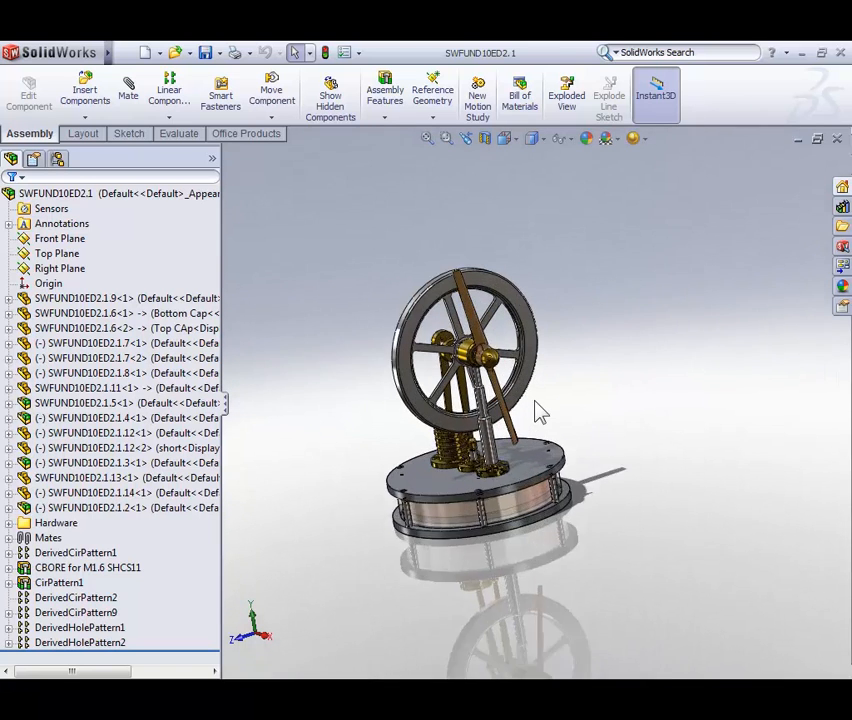
{"action": "left_click_drag", "start_coordinate": [540, 410], "coordinate": [524, 424]}
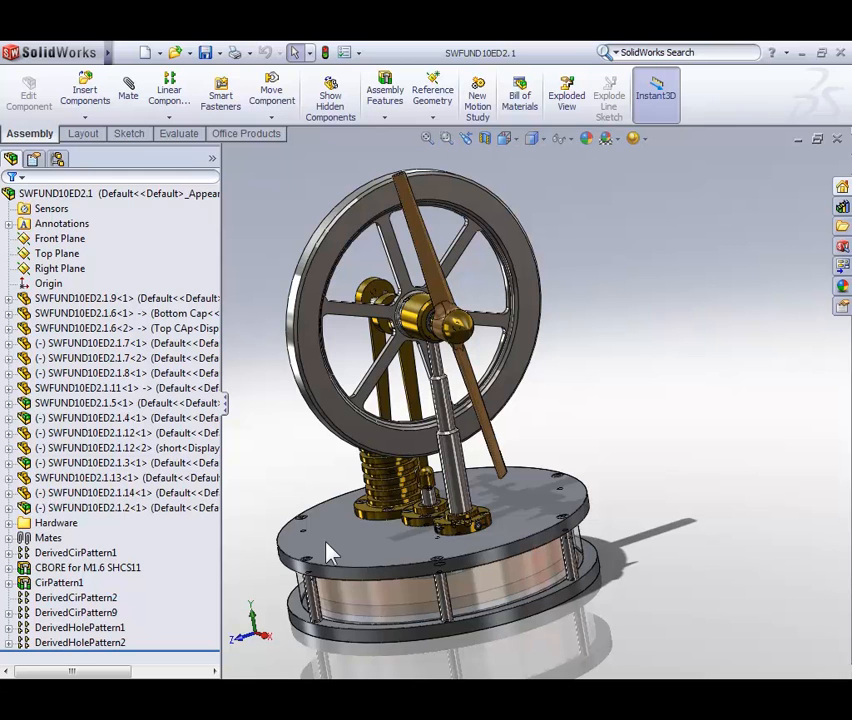
{"action": "mouse_move", "coordinate": [308, 532]}
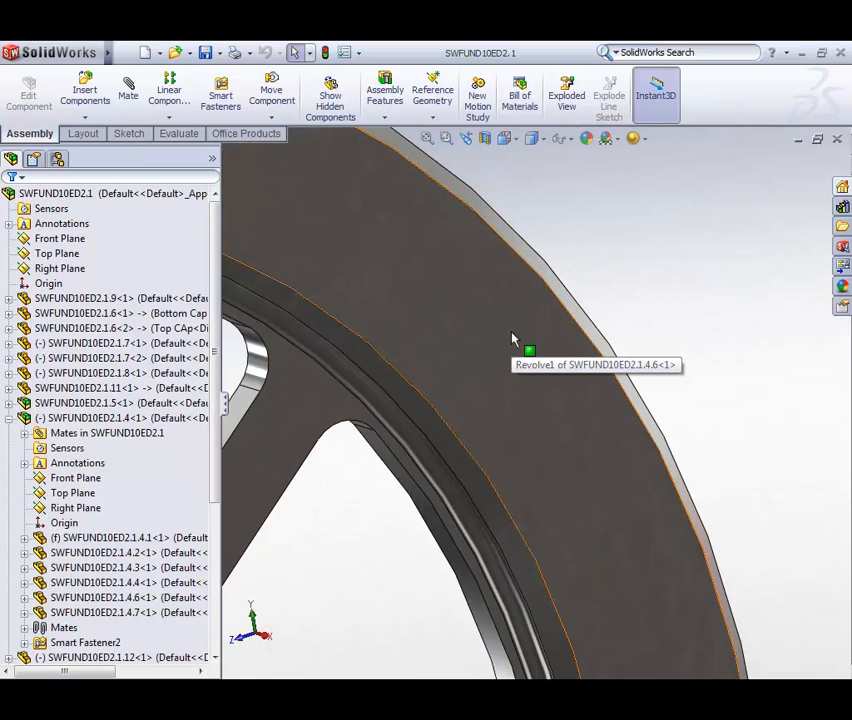
Select the flywheel rim face as the face to view square-on.
{"action": "left_click", "coordinate": [512, 340]}
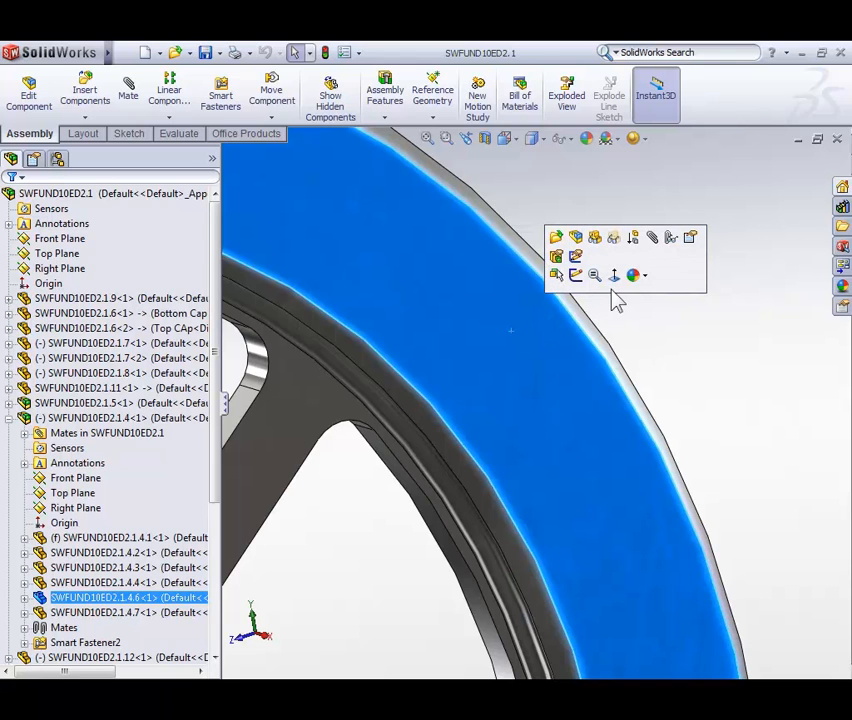
{"action": "mouse_move", "coordinate": [614, 276]}
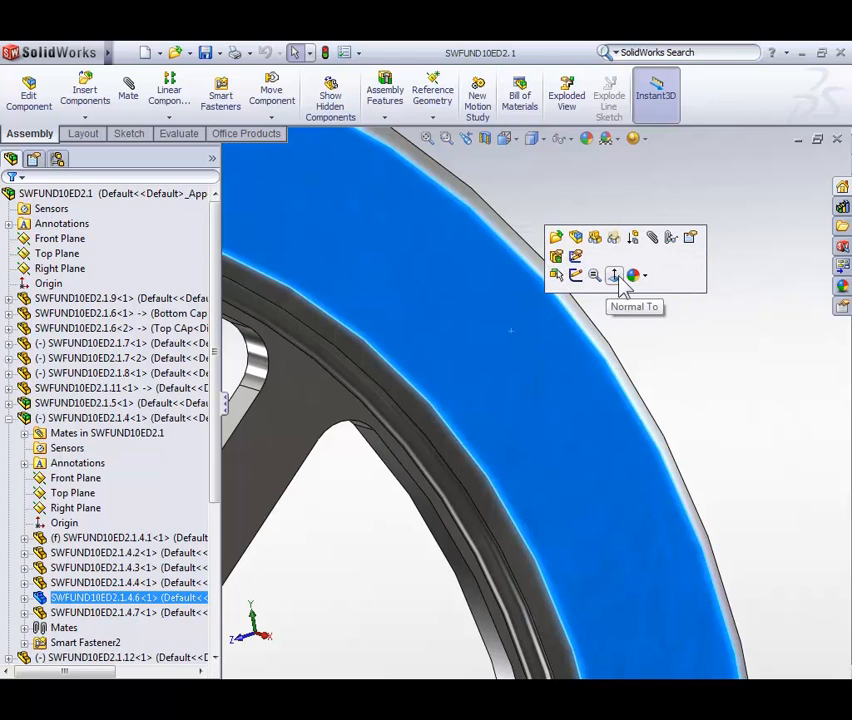
{"action": "mouse_move", "coordinate": [668, 278]}
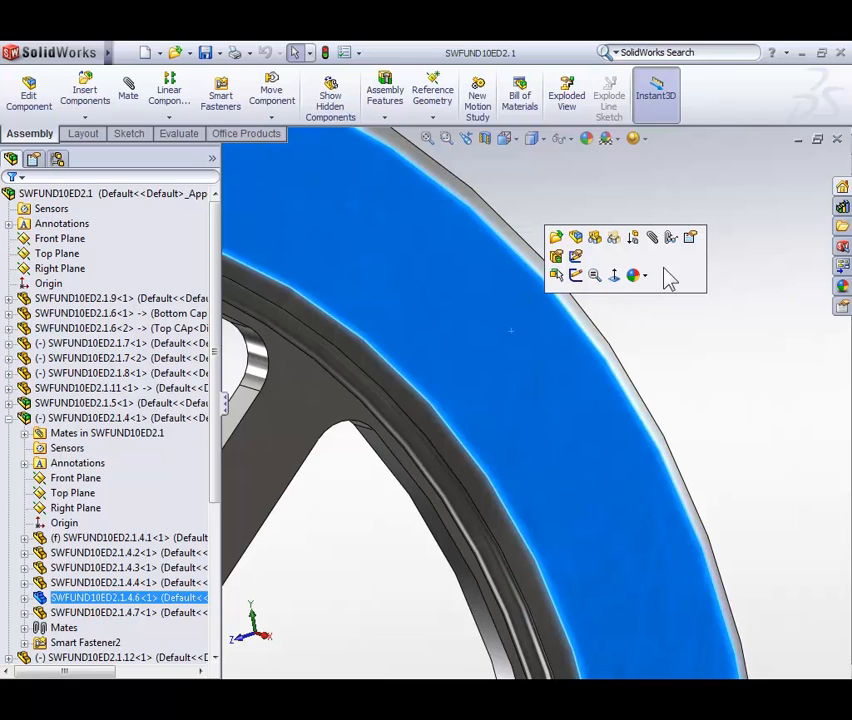
{"action": "mouse_move", "coordinate": [650, 296]}
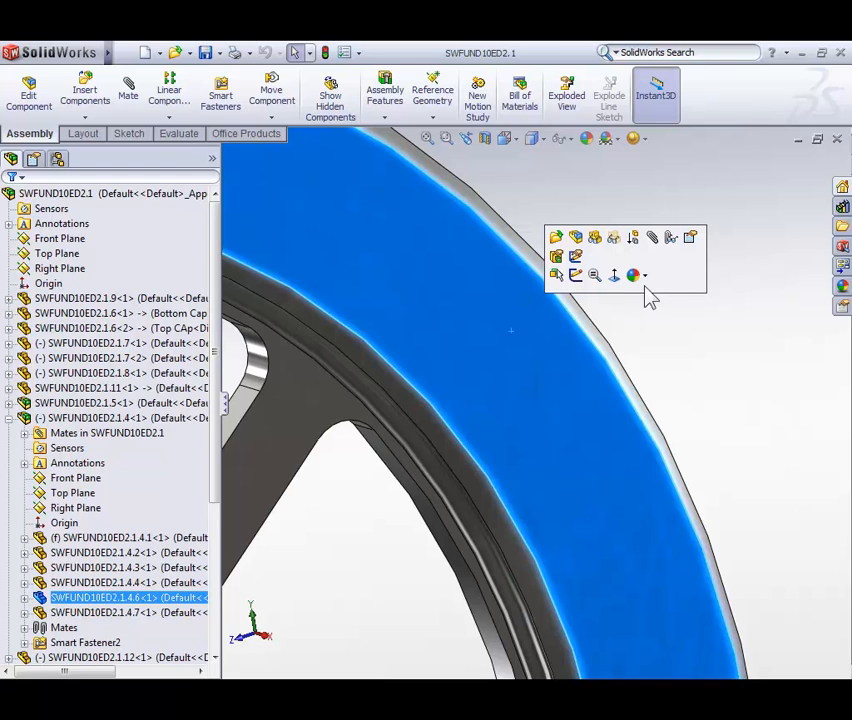
{"action": "mouse_move", "coordinate": [614, 276]}
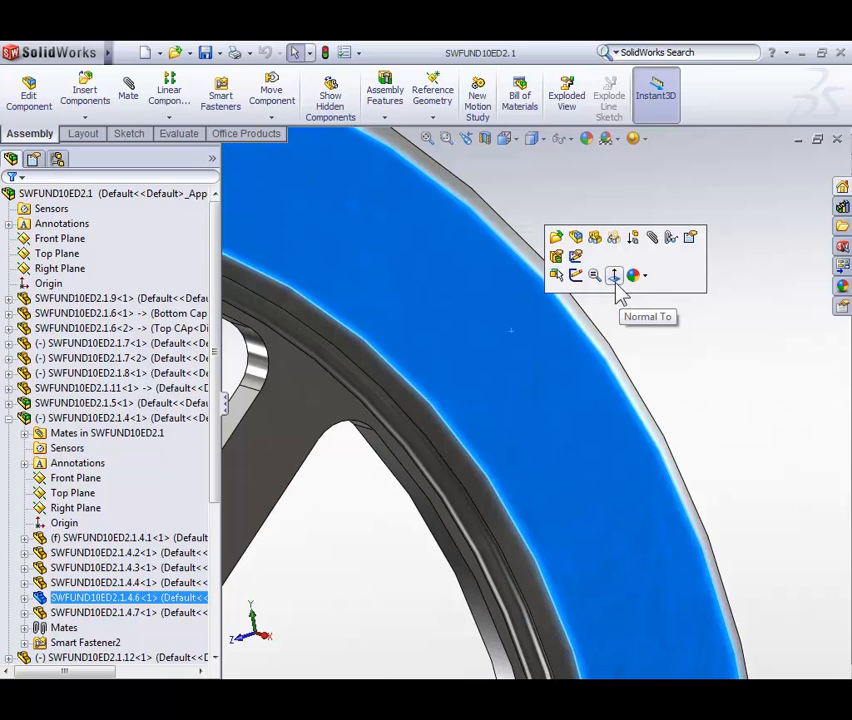
{"action": "mouse_move", "coordinate": [624, 280]}
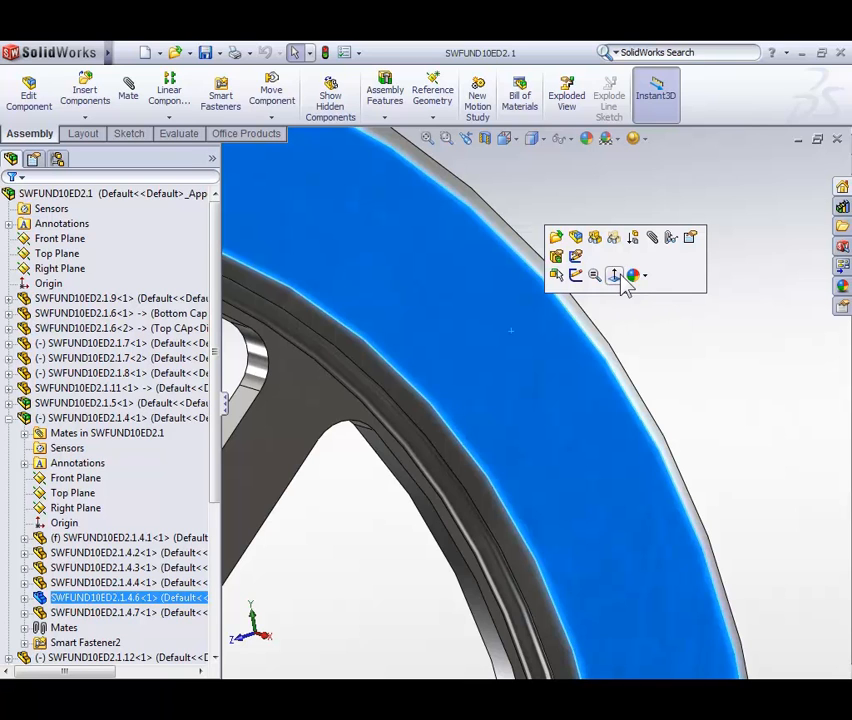
{"action": "mouse_move", "coordinate": [616, 276]}
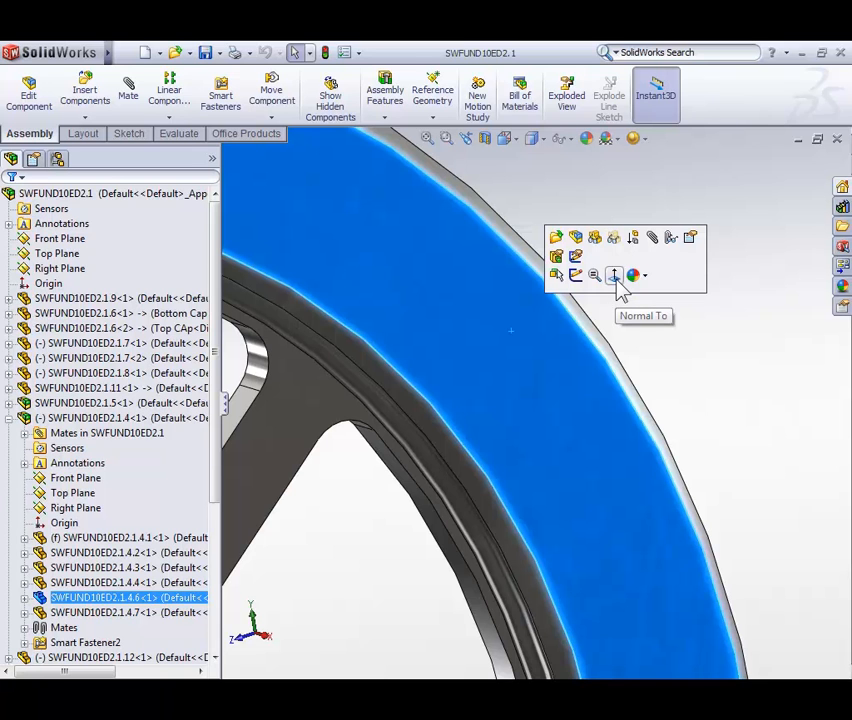
View the engine normal to the flywheel rim face so it appears front-on.
{"action": "left_click", "coordinate": [614, 276]}
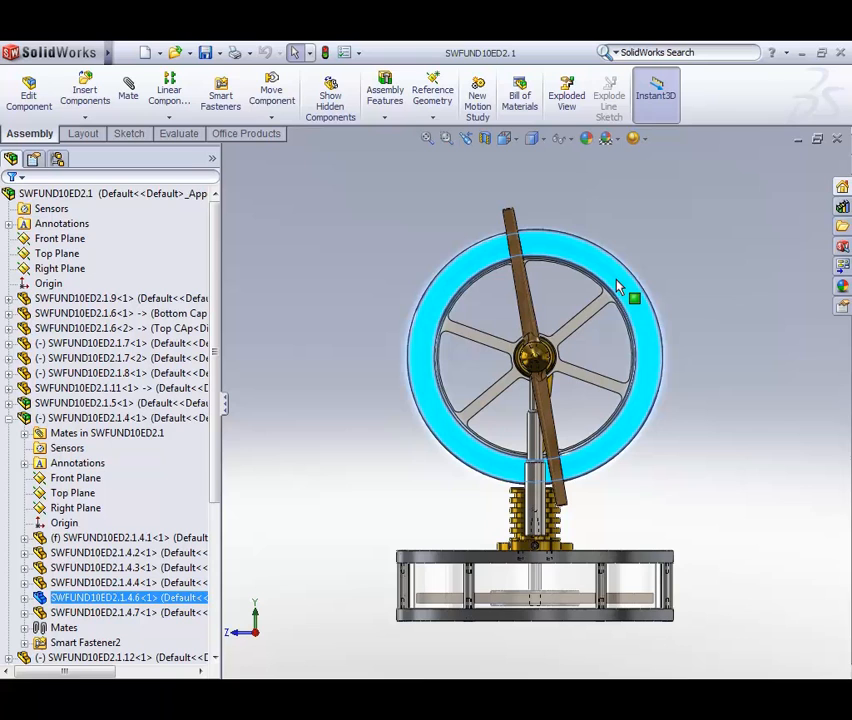
{"action": "mouse_move", "coordinate": [634, 298]}
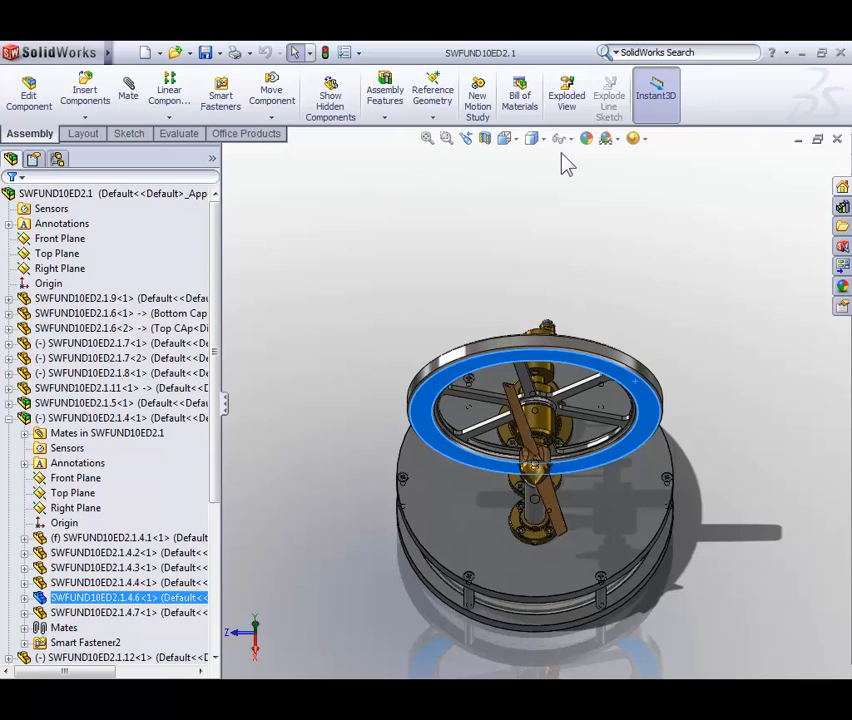
{"action": "mouse_move", "coordinate": [498, 168]}
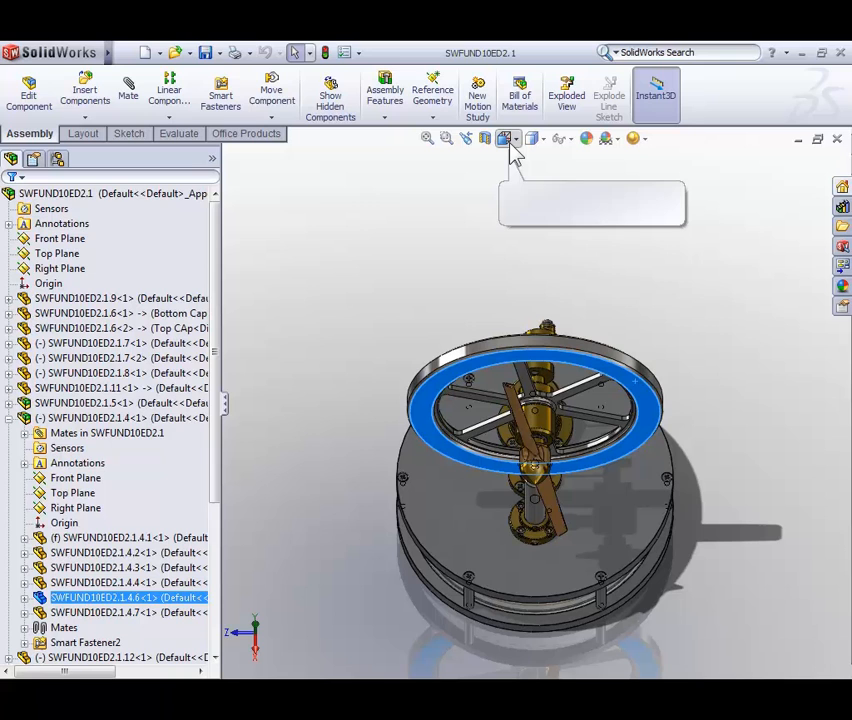
{"action": "mouse_move", "coordinate": [504, 138]}
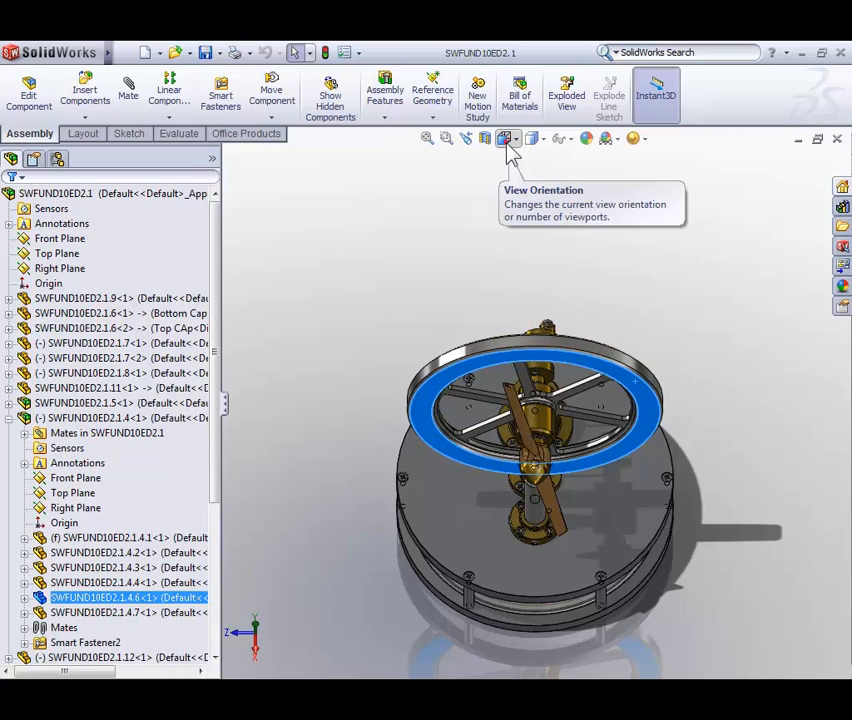
Bring up the View Orientation flyout on the Heads-up View toolbar.
{"action": "left_click", "coordinate": [506, 138]}
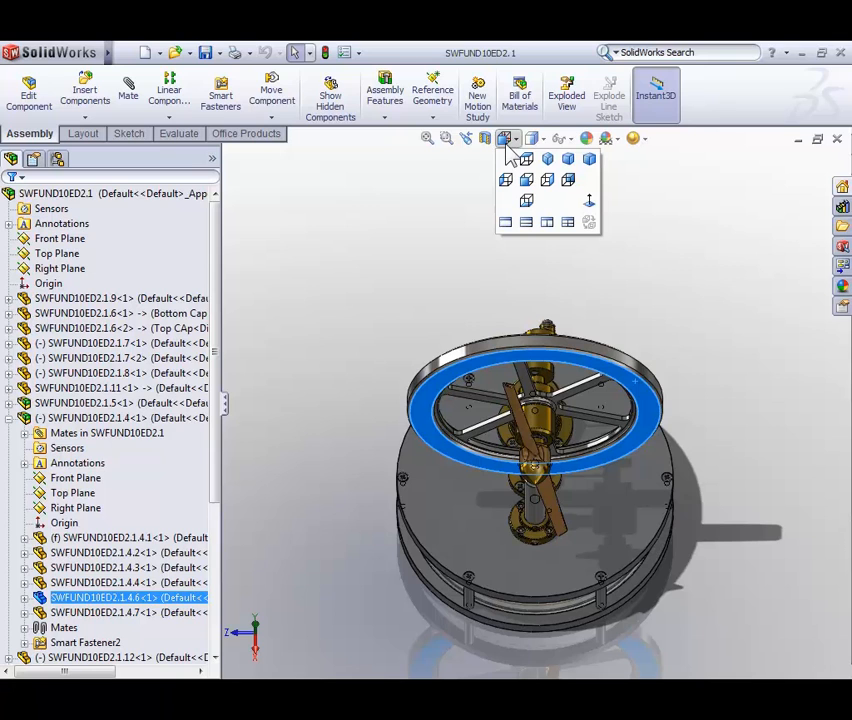
{"action": "mouse_move", "coordinate": [512, 156]}
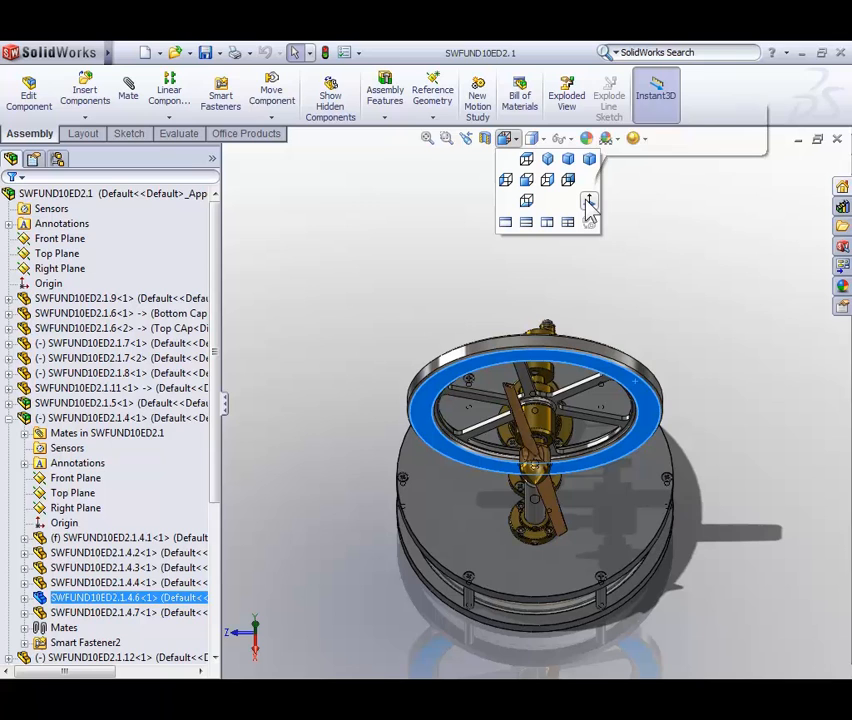
{"action": "mouse_move", "coordinate": [590, 200]}
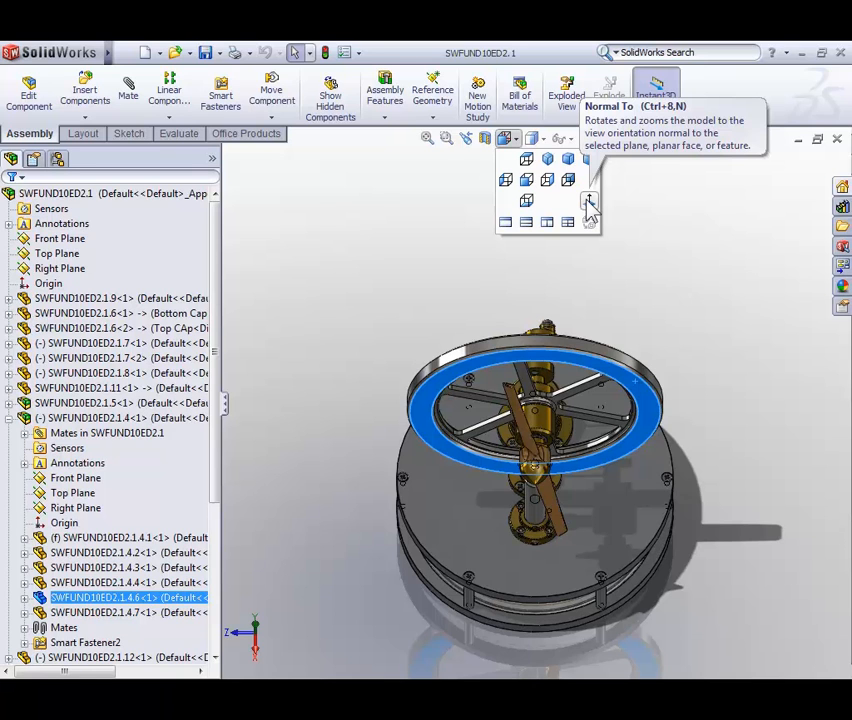
{"action": "mouse_move", "coordinate": [528, 160]}
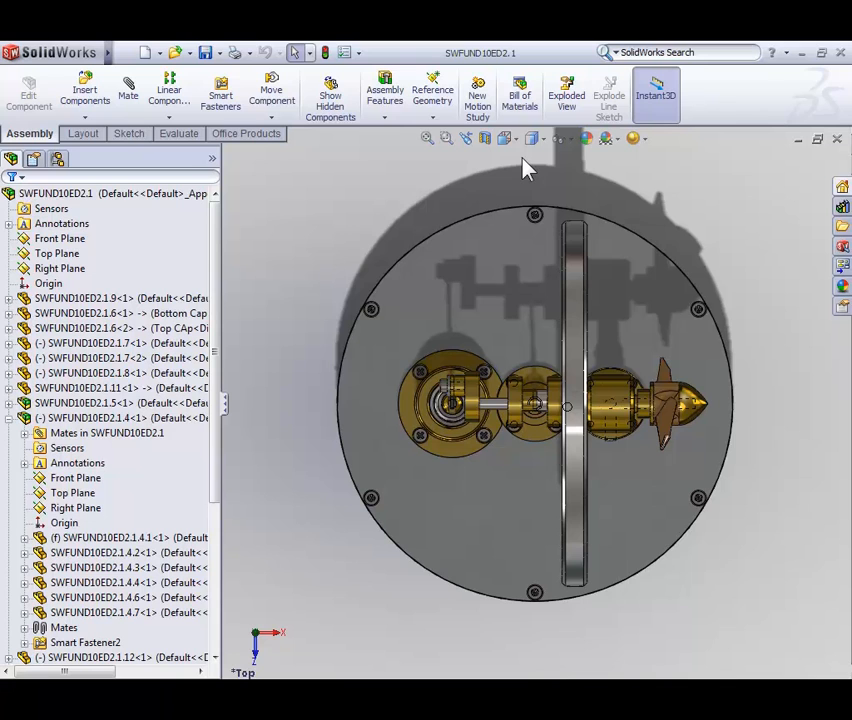
Set the view orientation to Front so the flywheel faces the screen.
{"action": "left_click", "coordinate": [506, 138]}
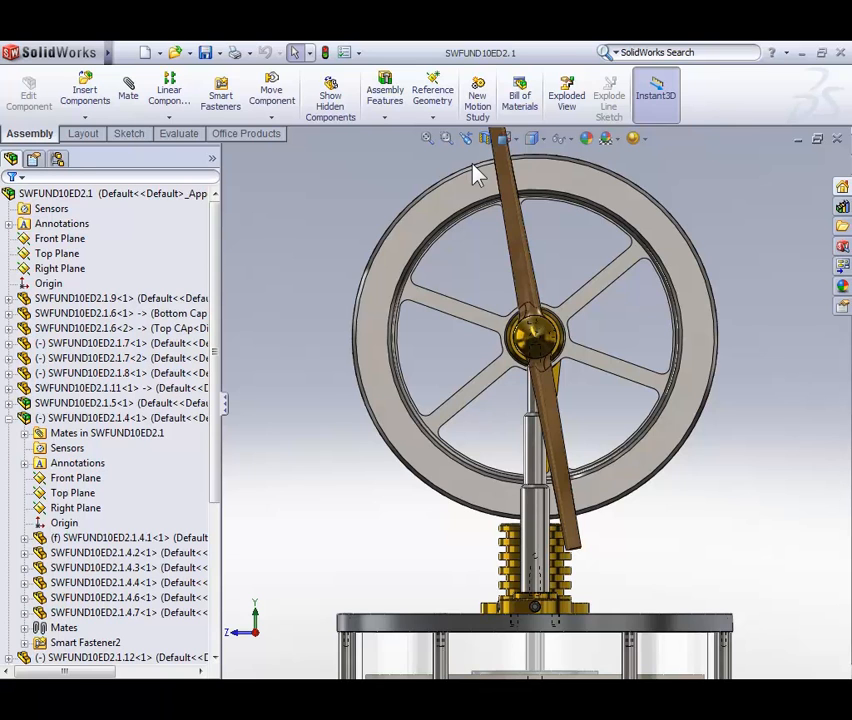
{"action": "mouse_move", "coordinate": [356, 198]}
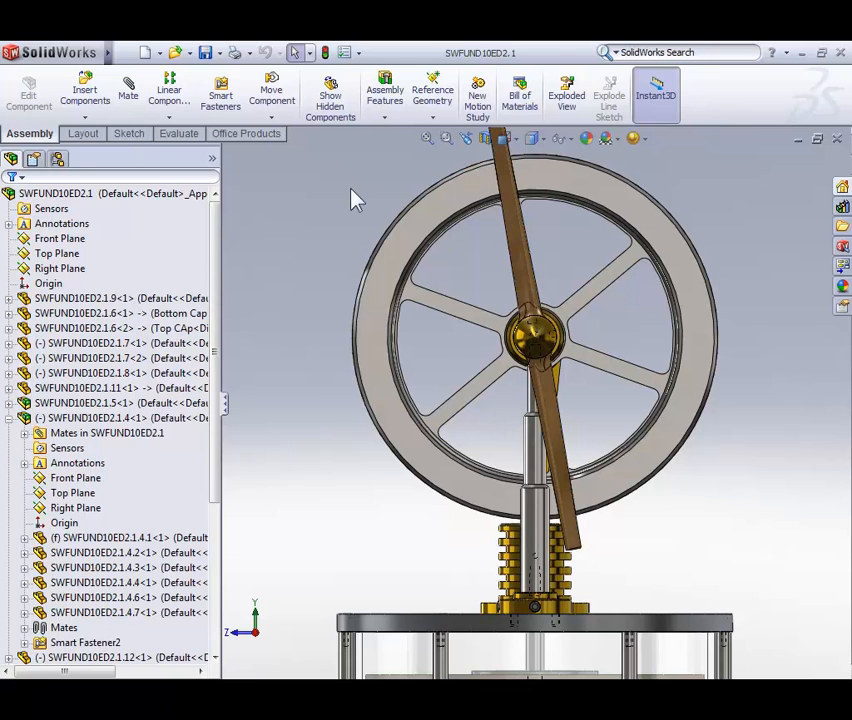
Bring up the Orientation dialog listing front, back, top and isometric views.
{"action": "key", "text": "space"}
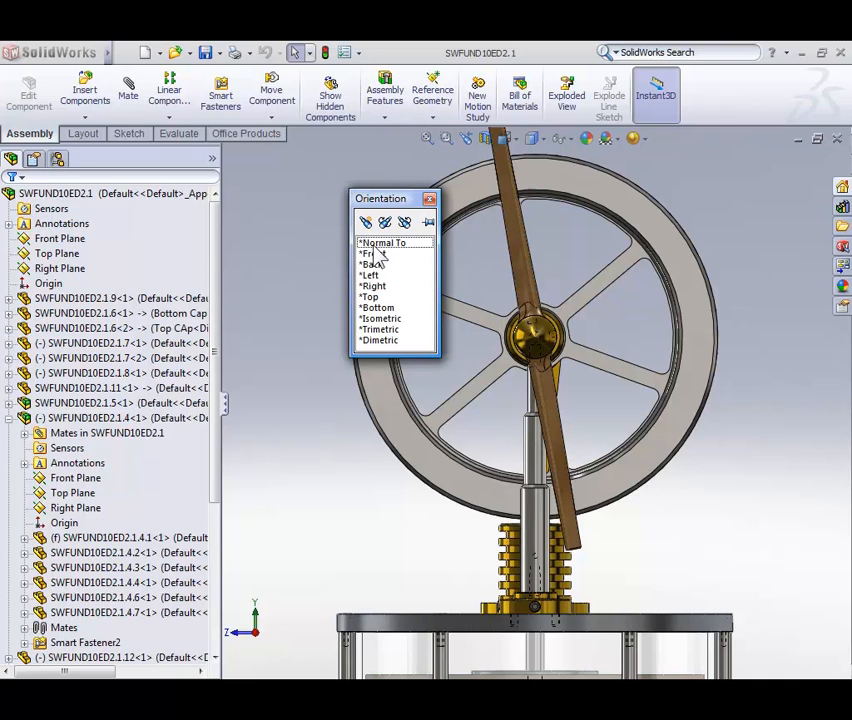
{"action": "mouse_move", "coordinate": [366, 222]}
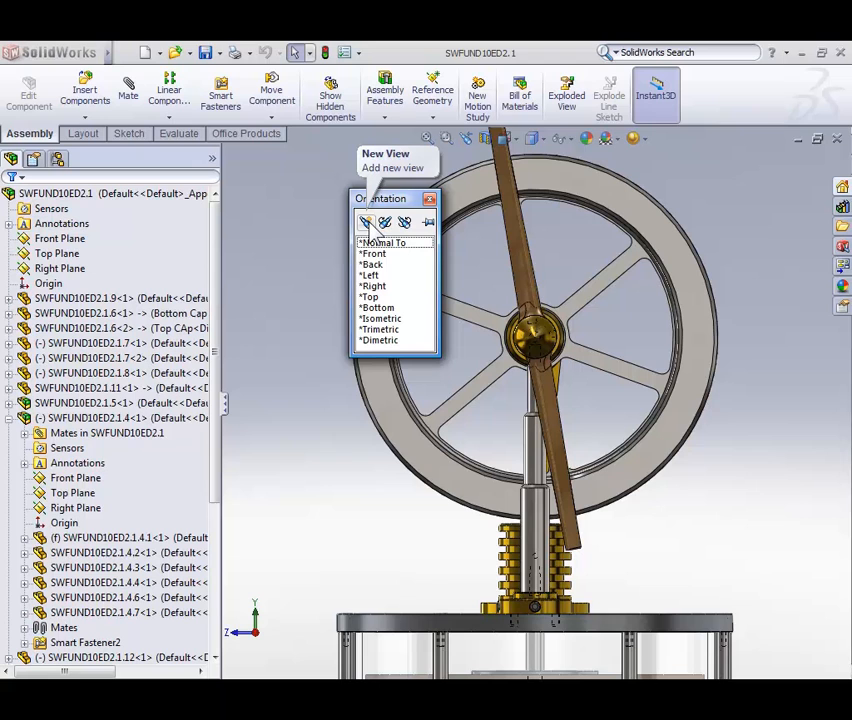
{"action": "mouse_move", "coordinate": [336, 280]}
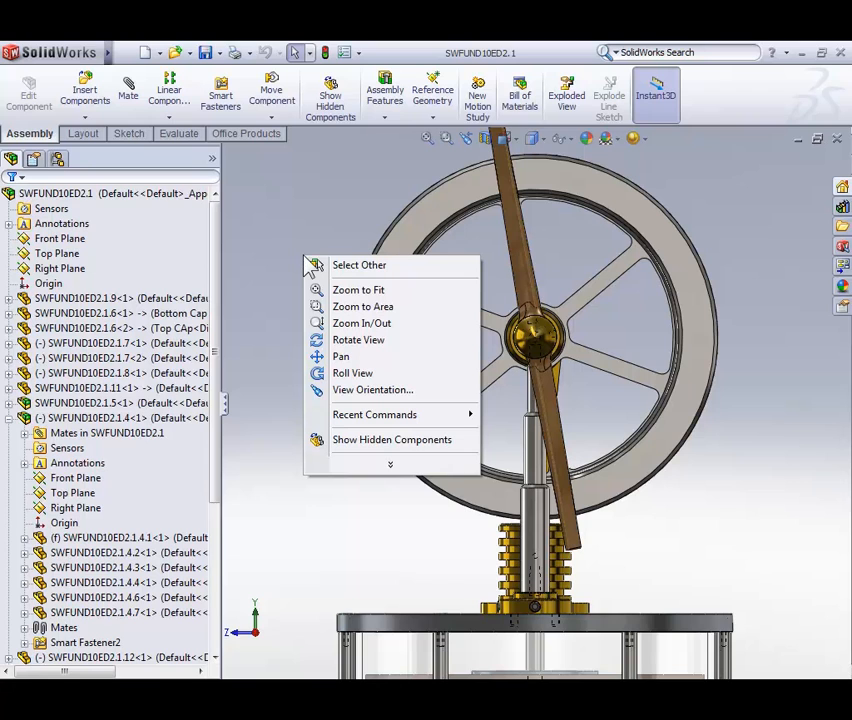
{"action": "mouse_move", "coordinate": [362, 324]}
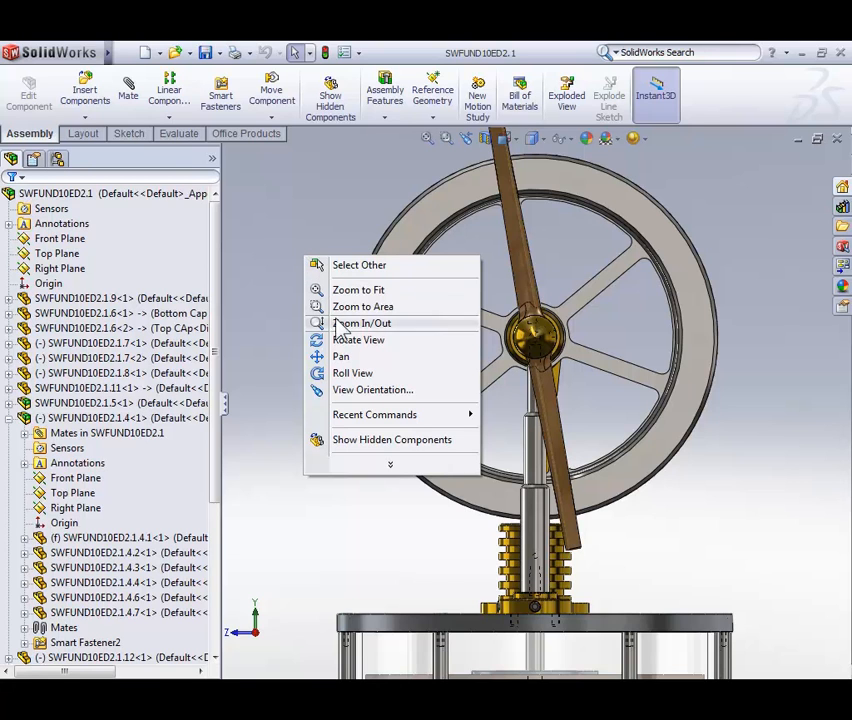
{"action": "mouse_move", "coordinate": [364, 306]}
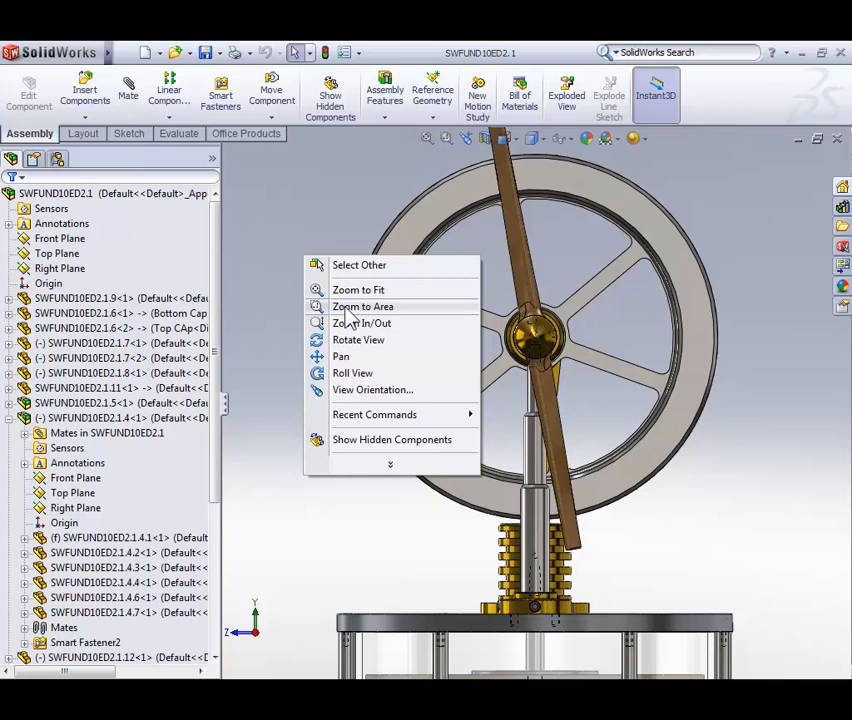
Zoom to area on the brass hub at the centre of the flywheel.
{"action": "left_click", "coordinate": [356, 288]}
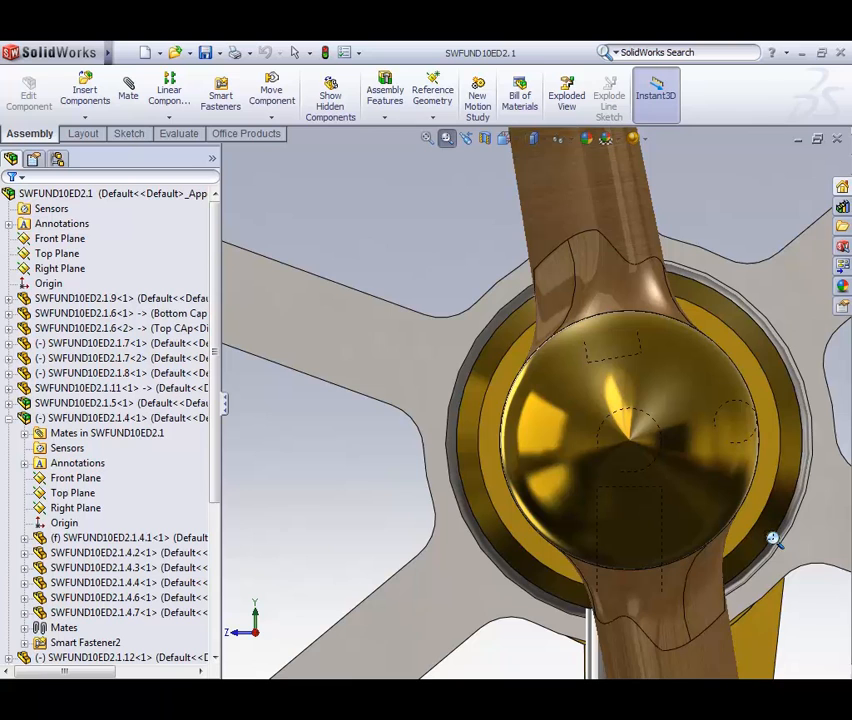
{"action": "mouse_move", "coordinate": [446, 138]}
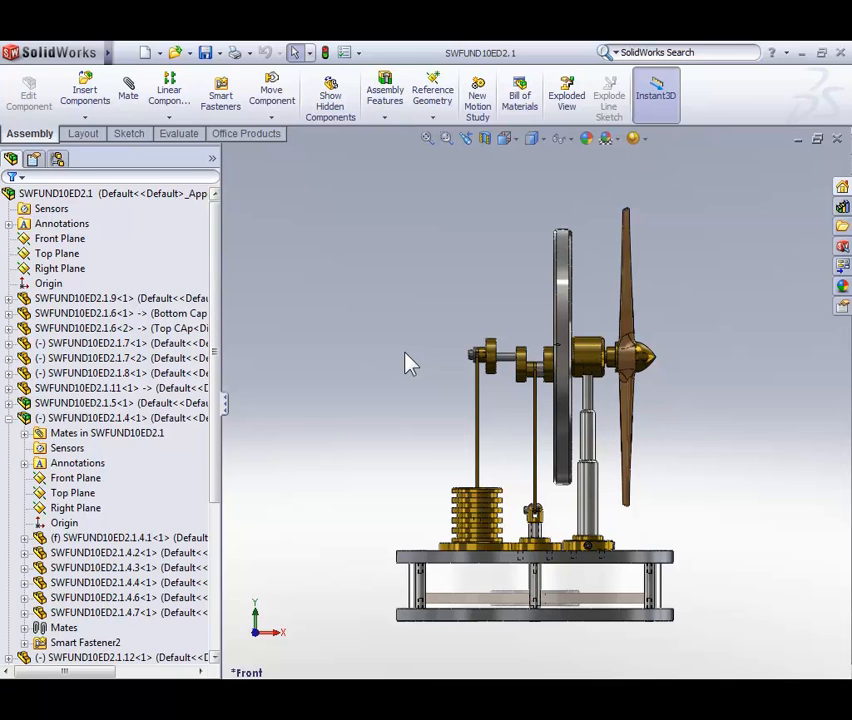
{"action": "mouse_move", "coordinate": [378, 344]}
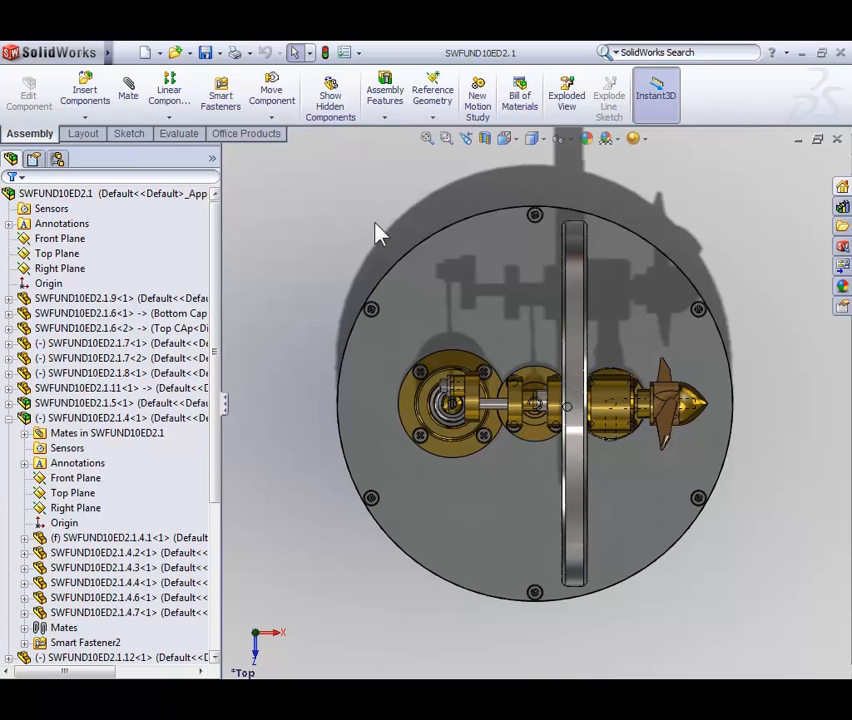
{"action": "right_click", "coordinate": [376, 240]}
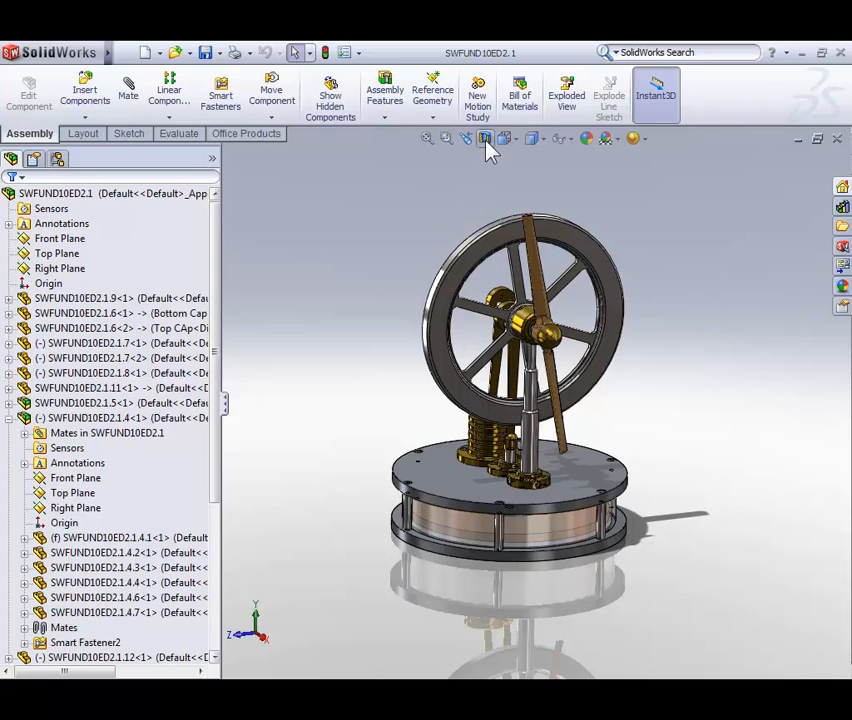
{"action": "mouse_move", "coordinate": [484, 138]}
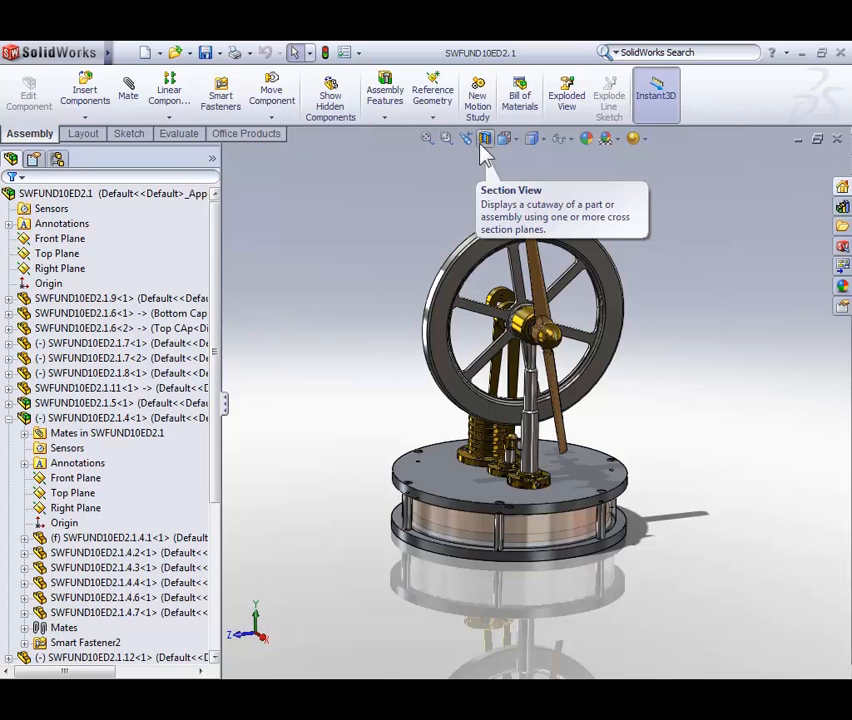
{"action": "left_click", "coordinate": [484, 138]}
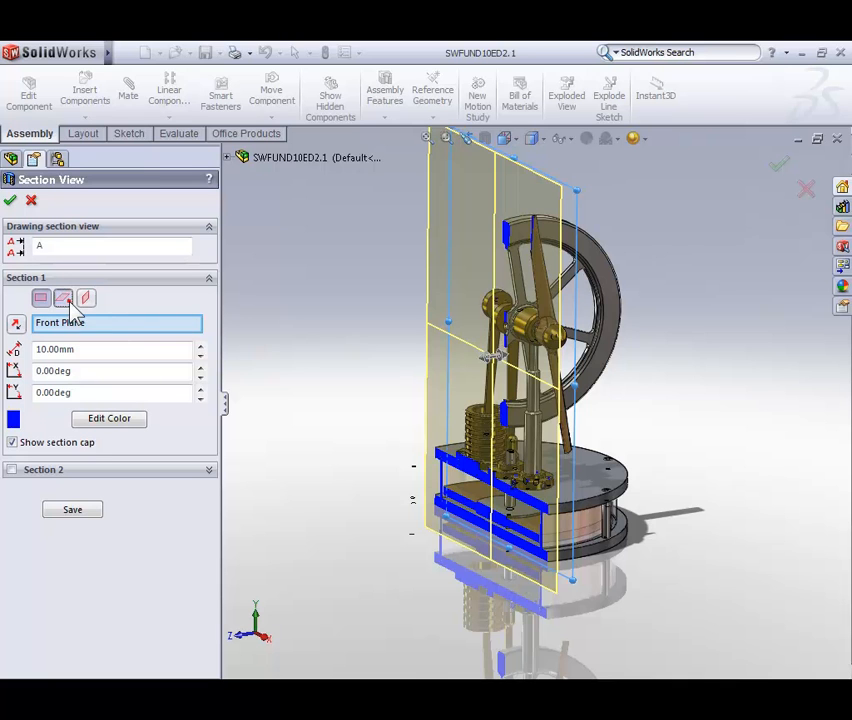
{"action": "left_click", "coordinate": [84, 298]}
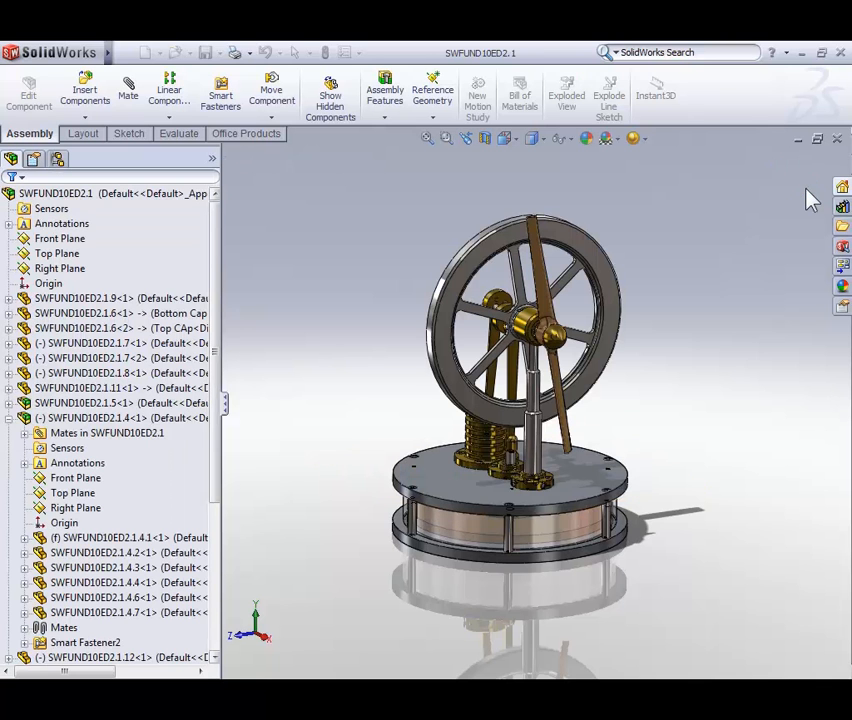
Change the display style to Hidden Lines Visible so the engine shows as a line drawing.
{"action": "left_click", "coordinate": [656, 96]}
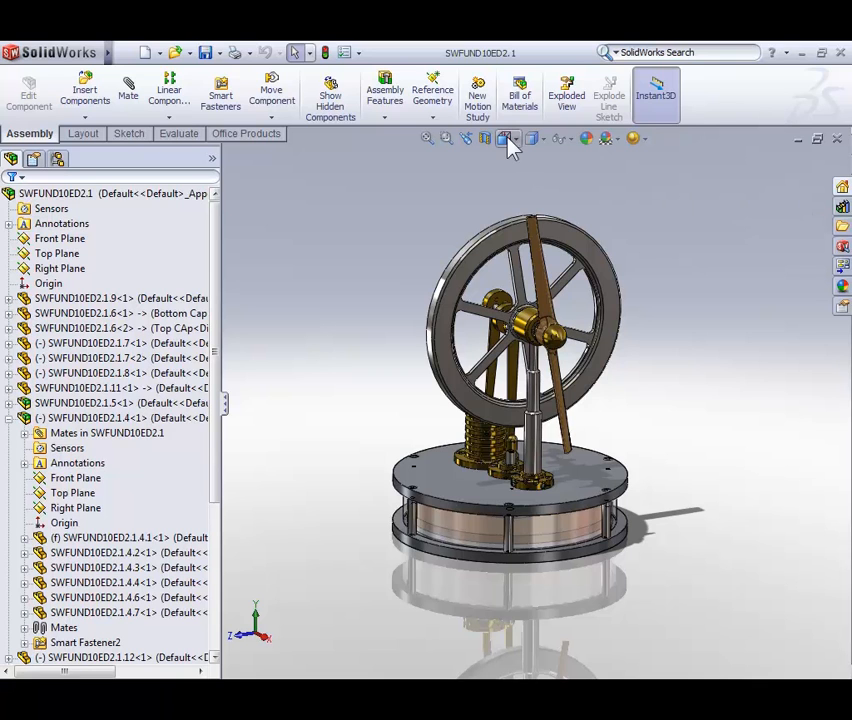
{"action": "mouse_move", "coordinate": [536, 140]}
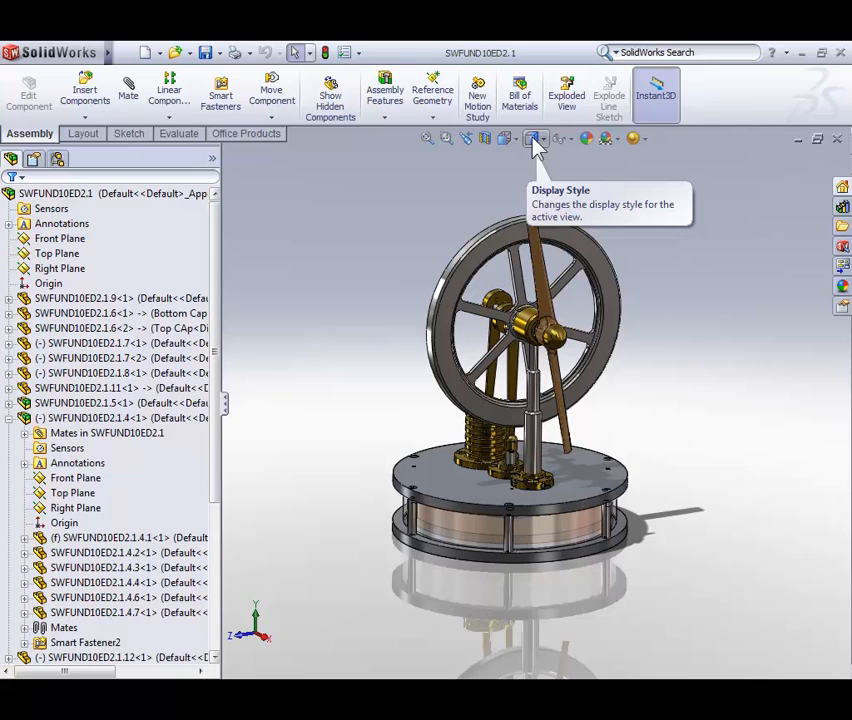
{"action": "mouse_move", "coordinate": [538, 152]}
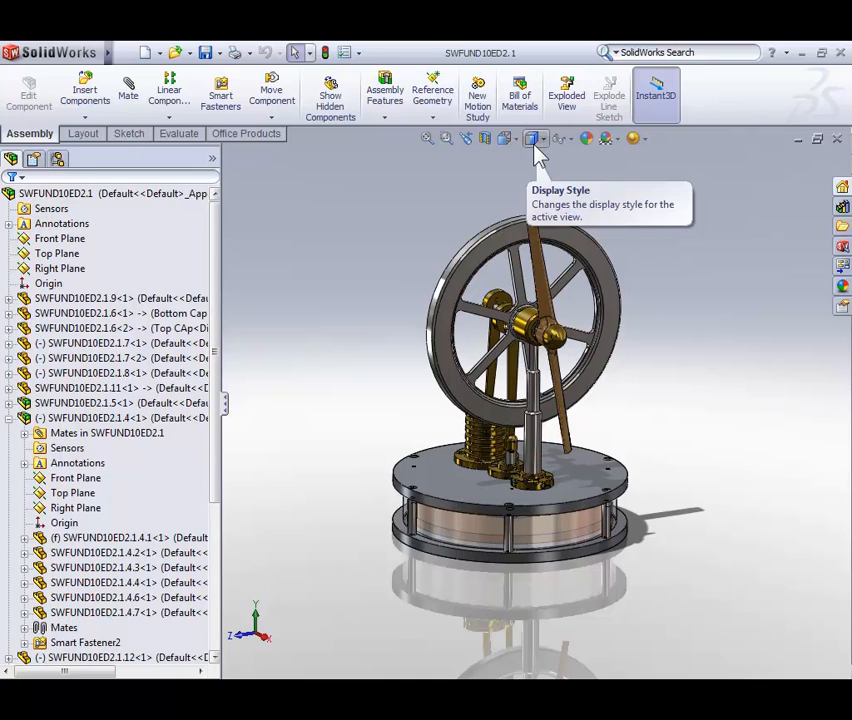
{"action": "left_click", "coordinate": [532, 138]}
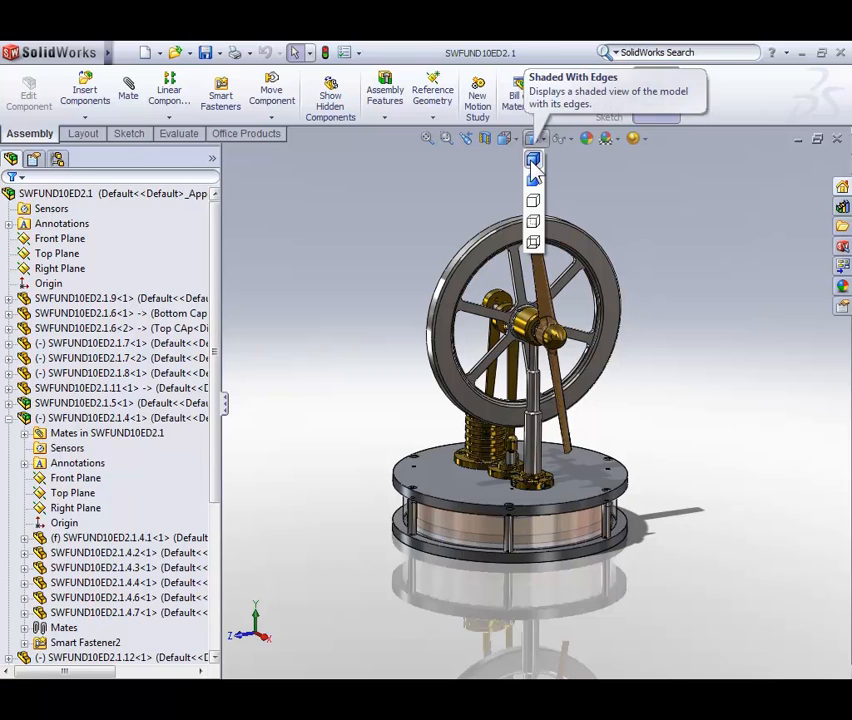
{"action": "mouse_move", "coordinate": [532, 180]}
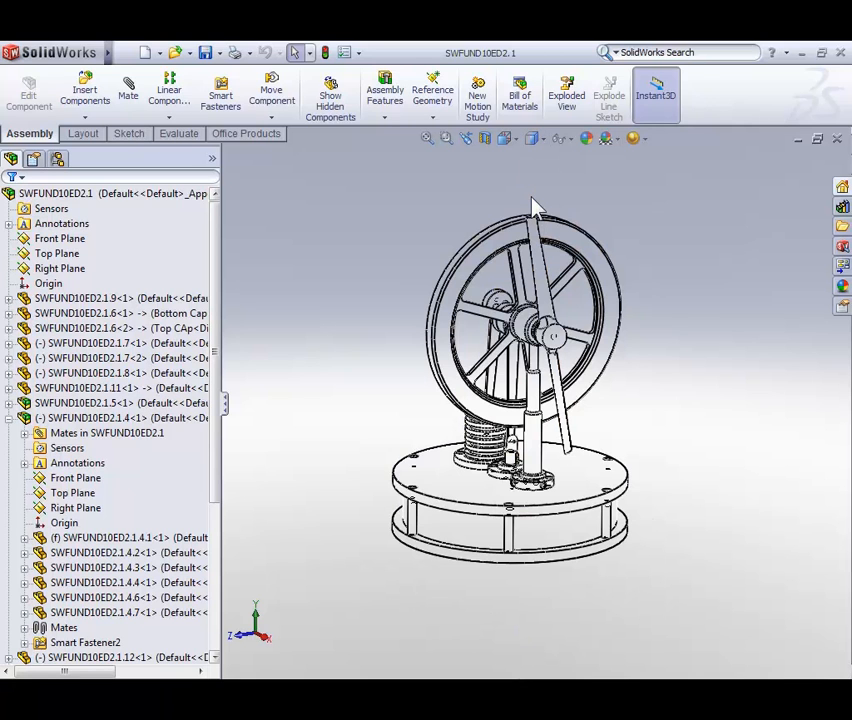
{"action": "left_click", "coordinate": [532, 138]}
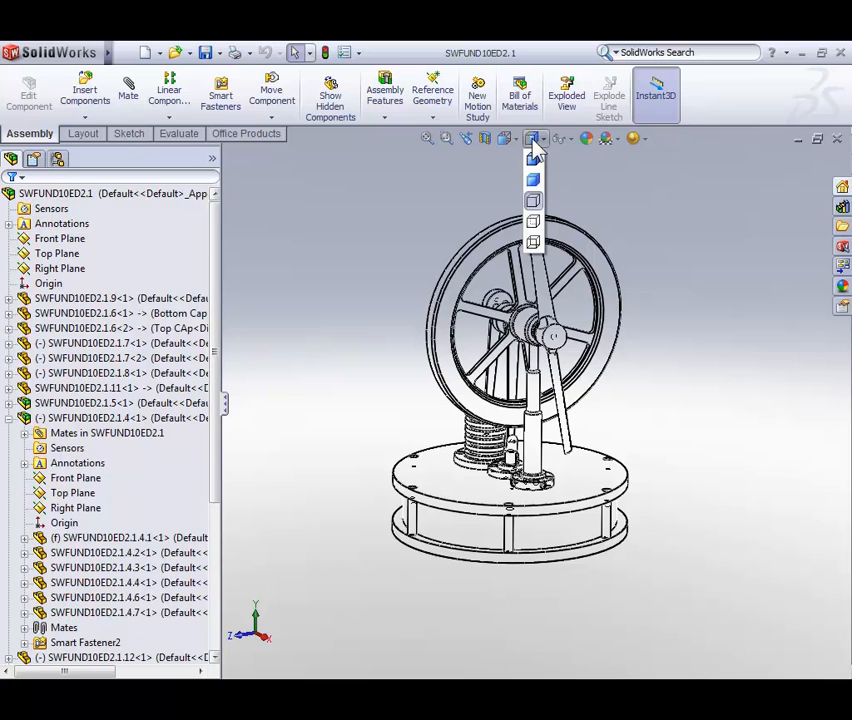